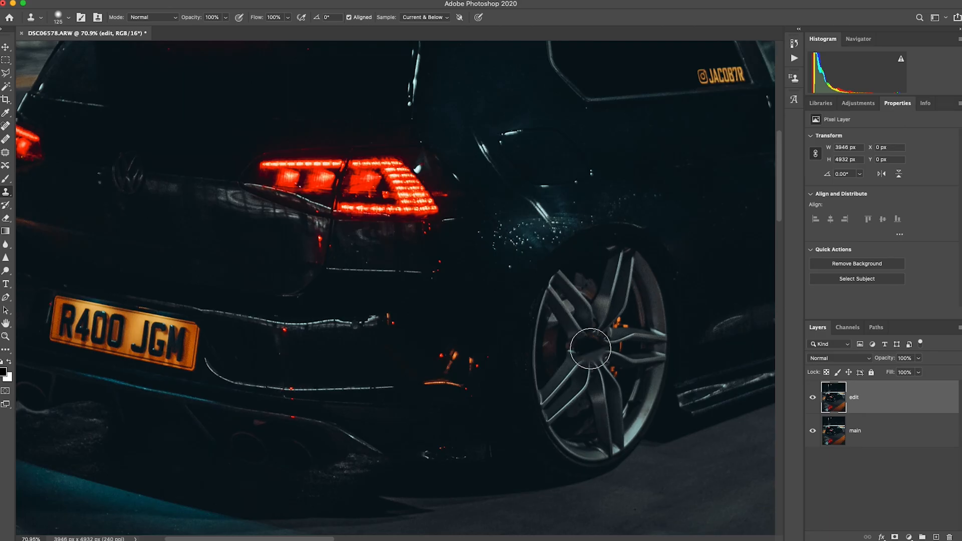
Stamp the cloned orange centre cap onto the rear wheel hub with the 125px Clone Stamp
click(588, 349)
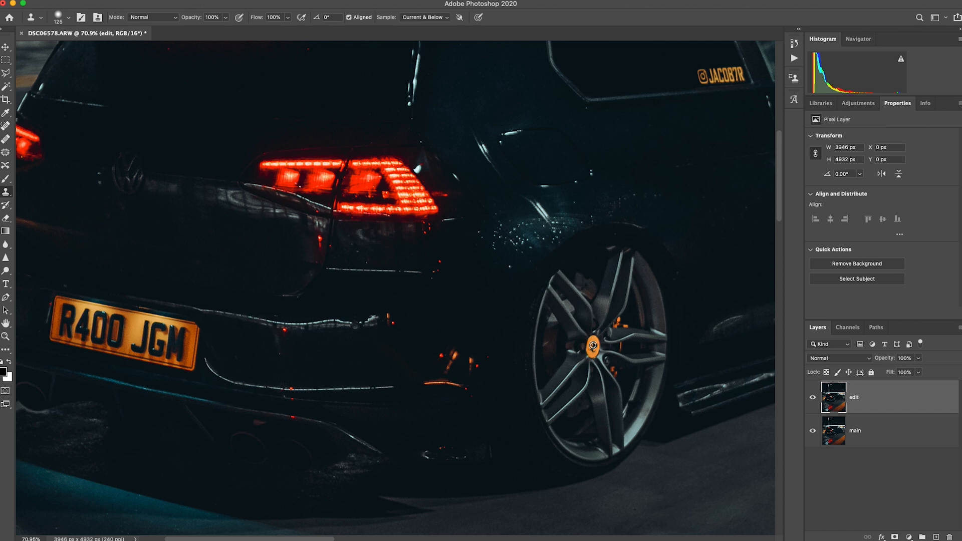
click(437, 315)
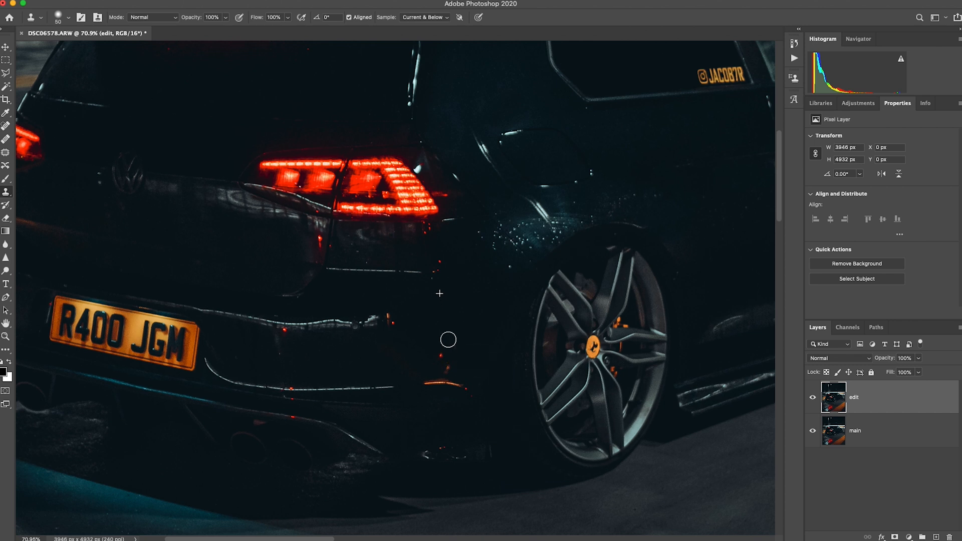
mouse_move(448, 315)
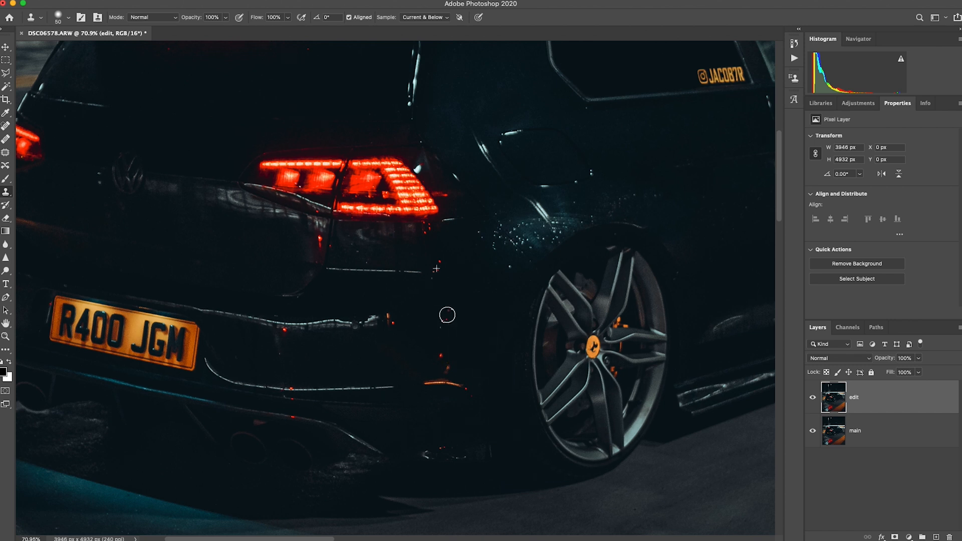